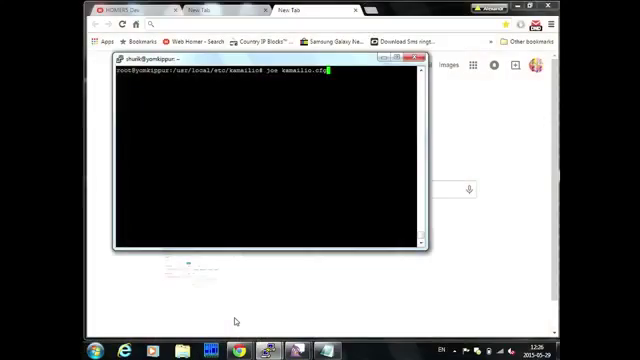
- Open kamailio.cfg in joe and scroll to the statsd_set and report_capture lines
key("Return")
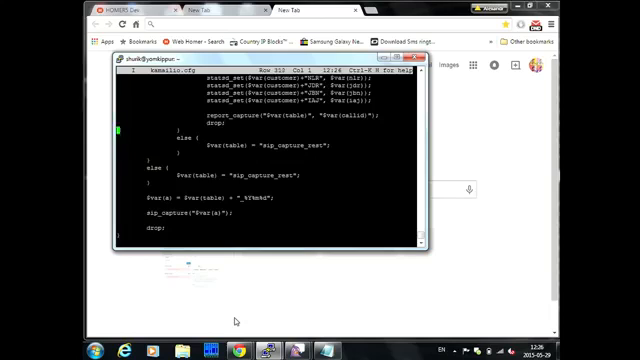
scroll("up", 3)
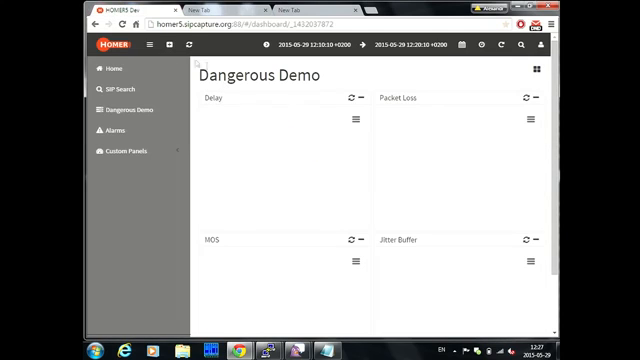
- Collapse the sidebar and set the dashboard auto-refresh to every 5 seconds
left_click(142, 50)
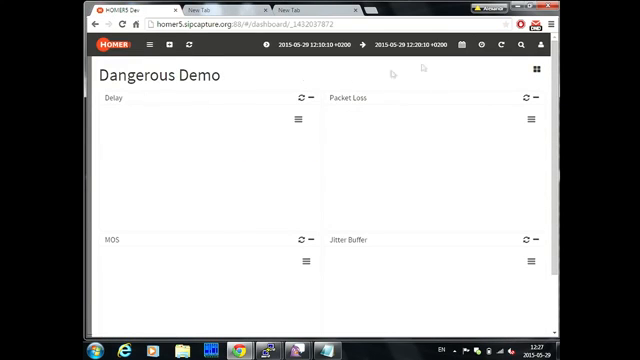
mouse_move(360, 210)
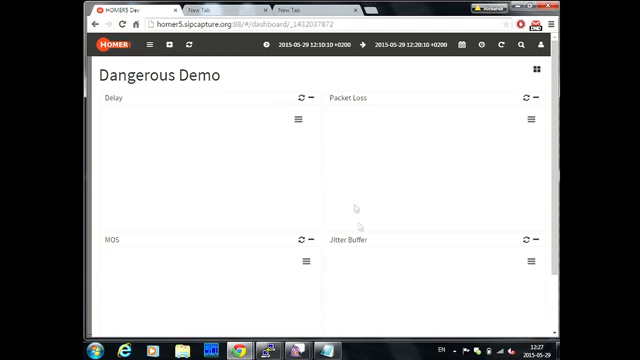
left_click(460, 48)
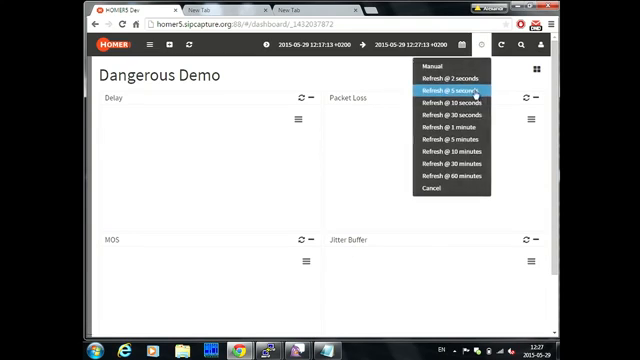
left_click(452, 94)
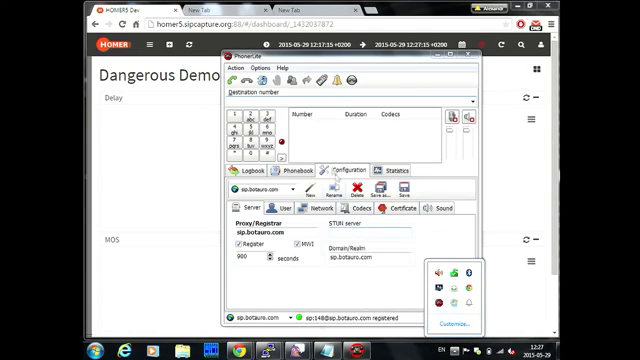
- Call 104 from PhonerLite, then minimize it to view the live Delay, Packet Loss, MOS and Jitter charts
left_click(465, 99)
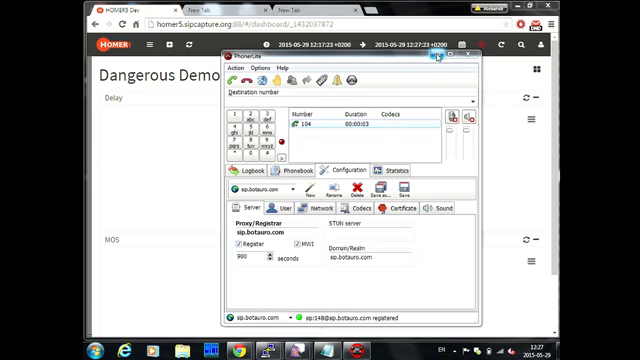
left_click(473, 58)
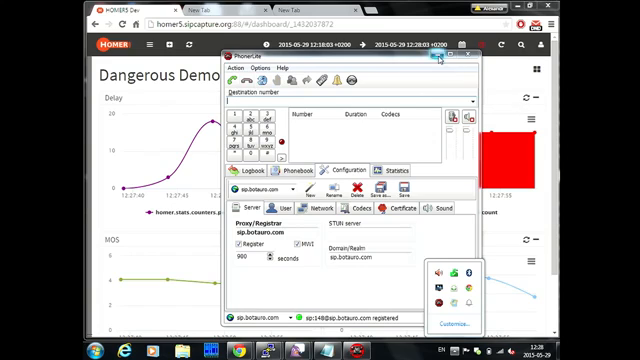
left_click(468, 57)
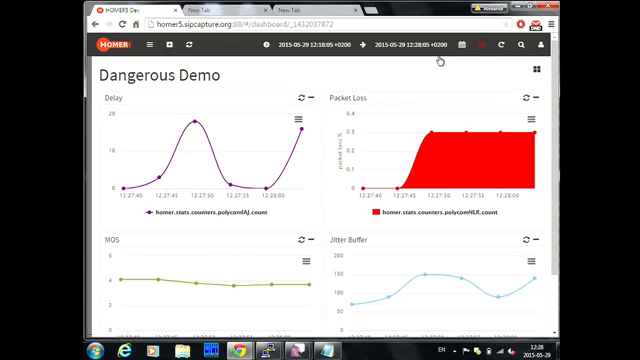